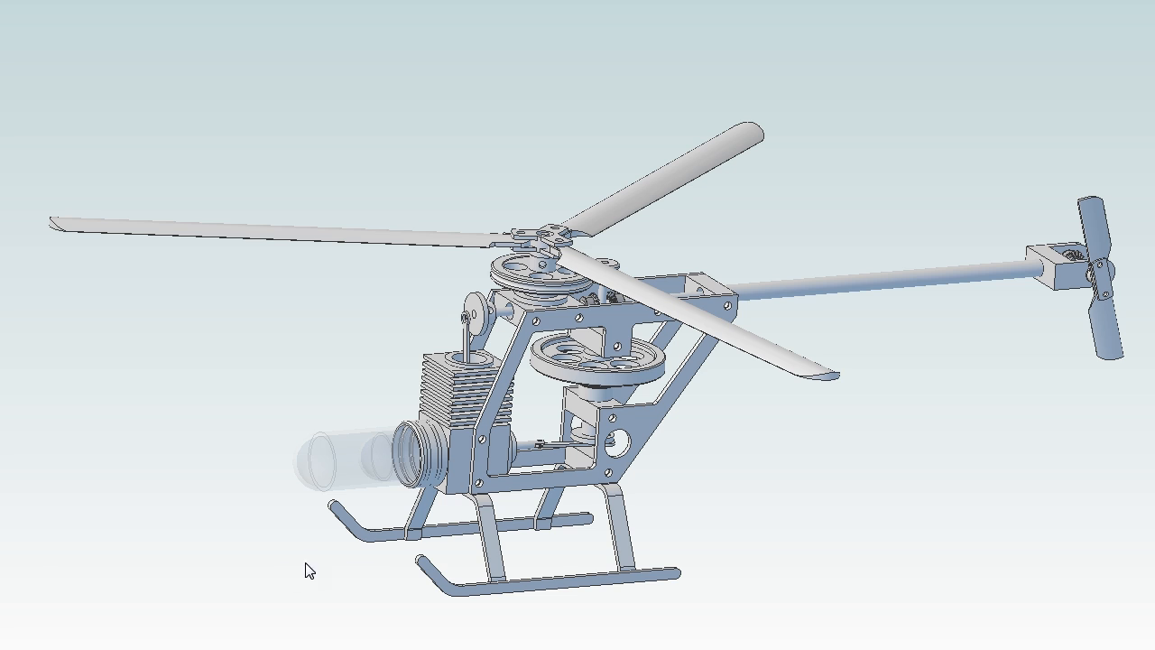
mouse_move(323, 555)
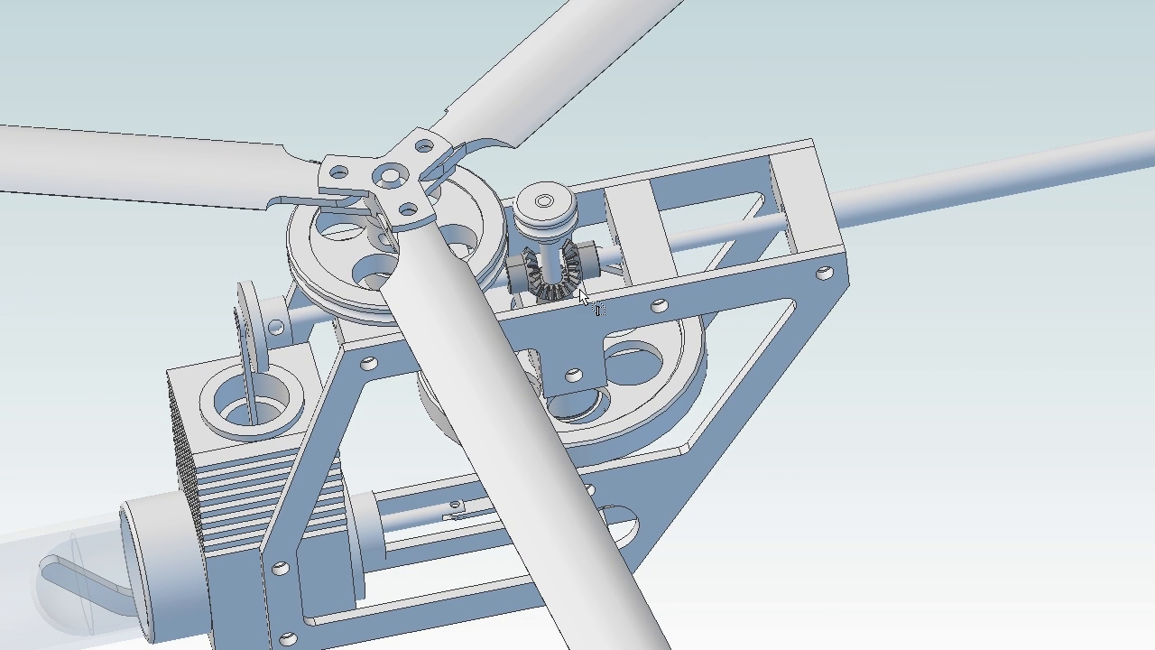
mouse_move(586, 298)
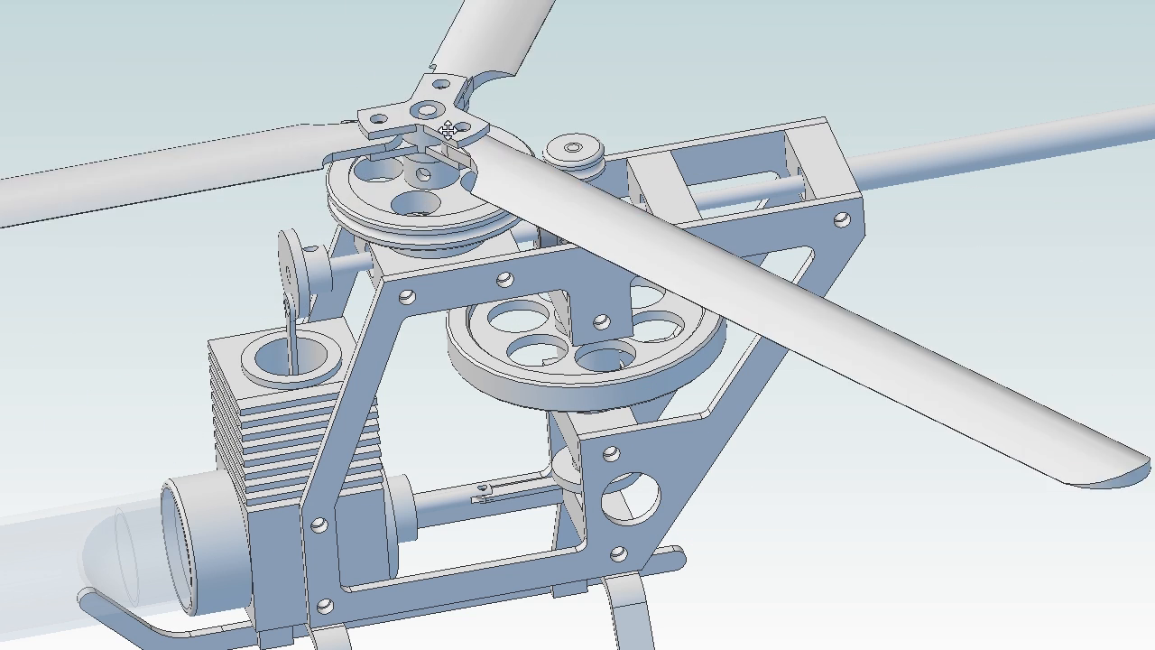
- Zoom out from the rotor head and pan to centre the full helicopter side view
left_click_drag(442, 131, 428, 171)
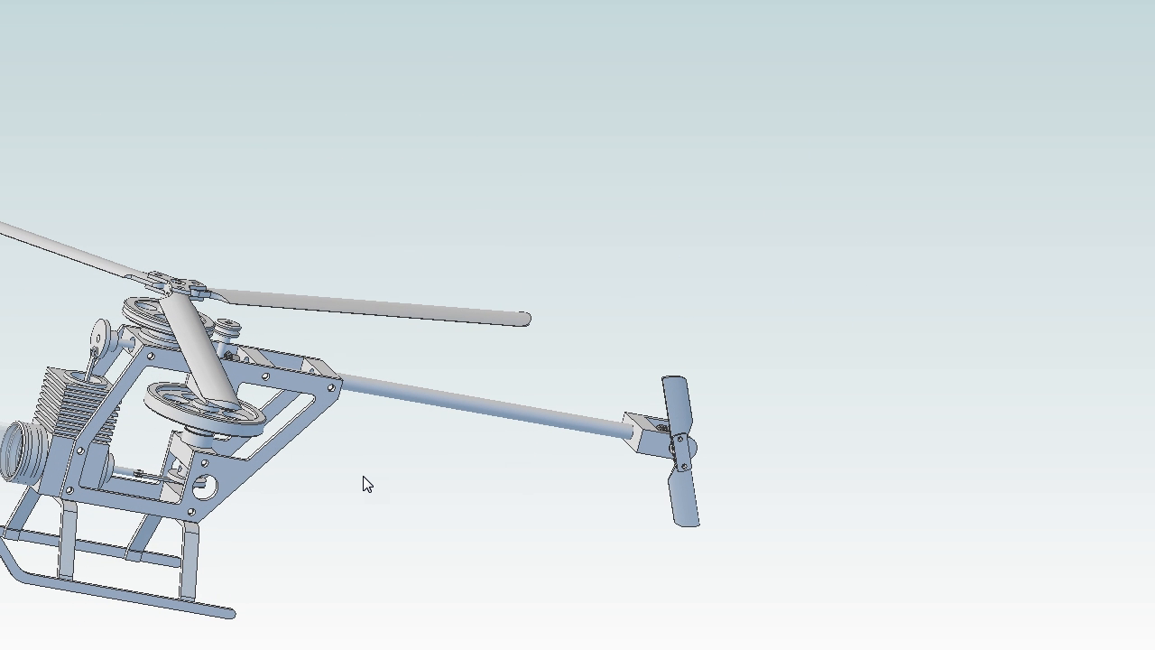
left_click_drag(365, 483, 623, 393)
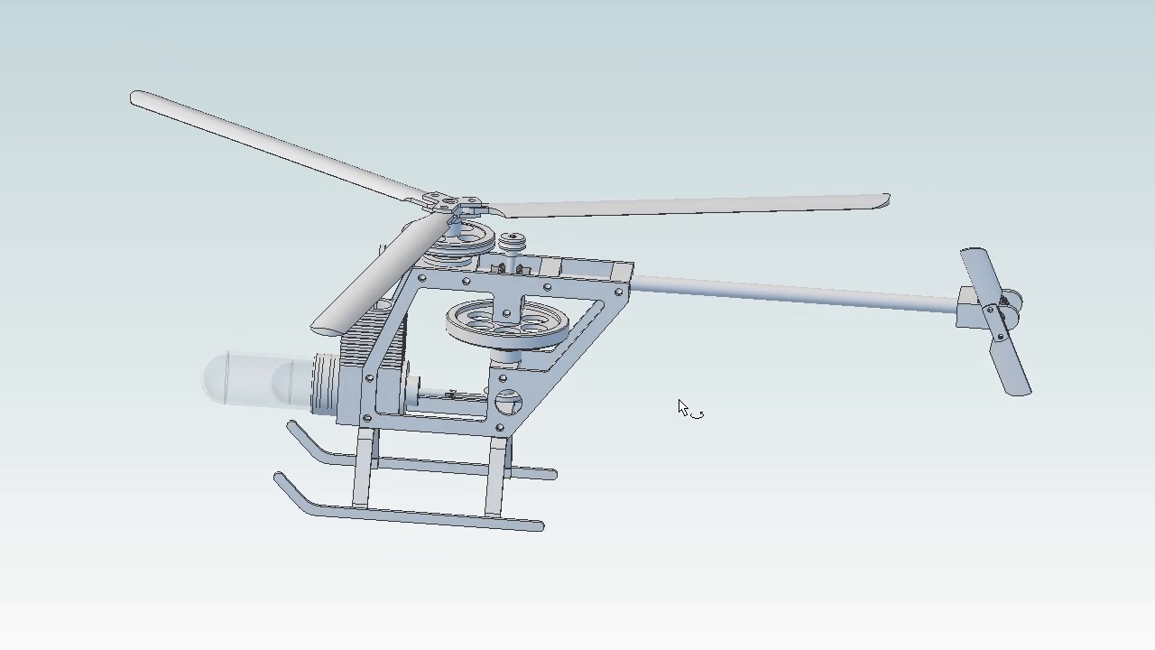
- Orbit to a low side view, moving closer to the frame, engine and tail rotor
left_click_drag(685, 405, 712, 415)
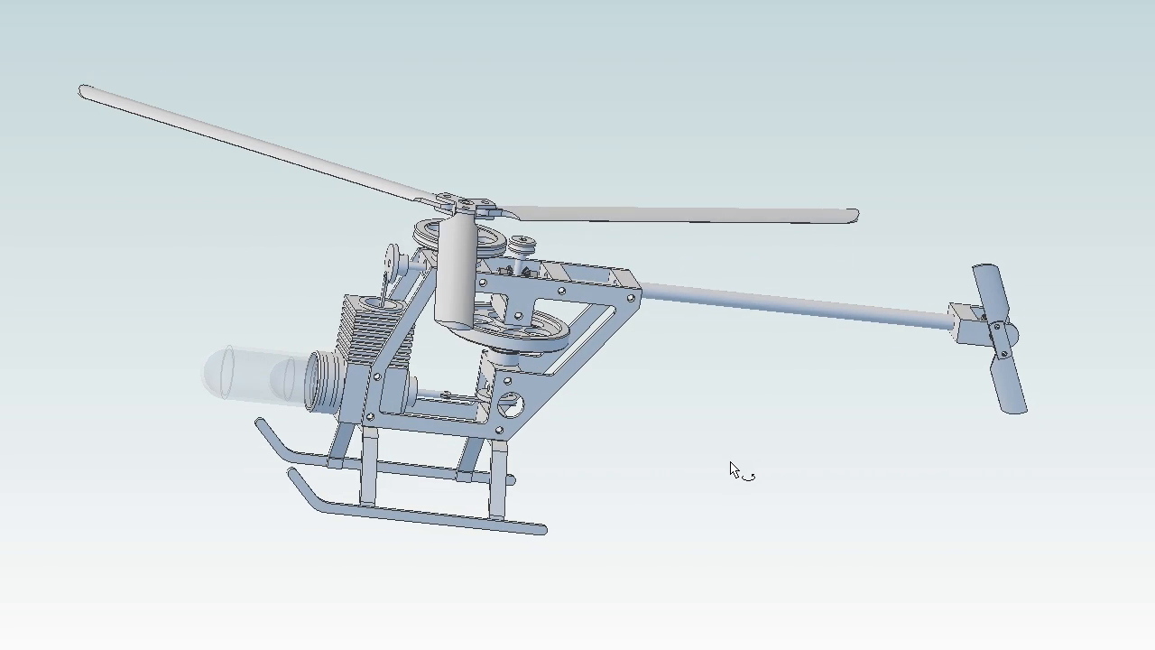
left_click_drag(735, 469, 745, 433)
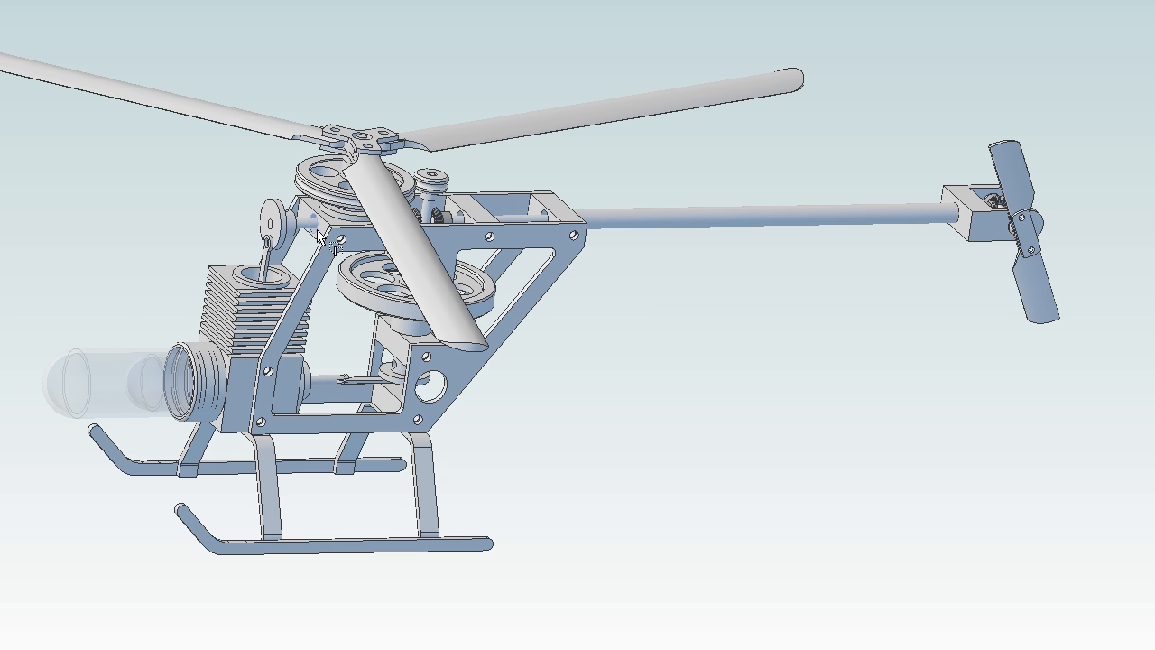
mouse_move(970, 237)
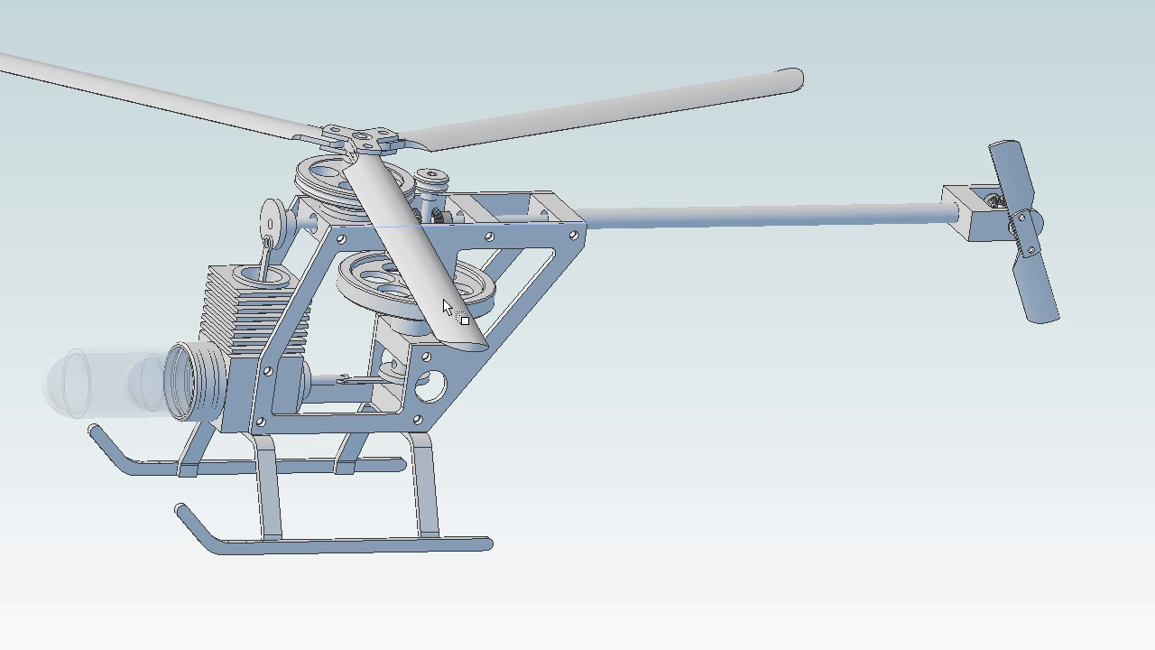
mouse_move(672, 450)
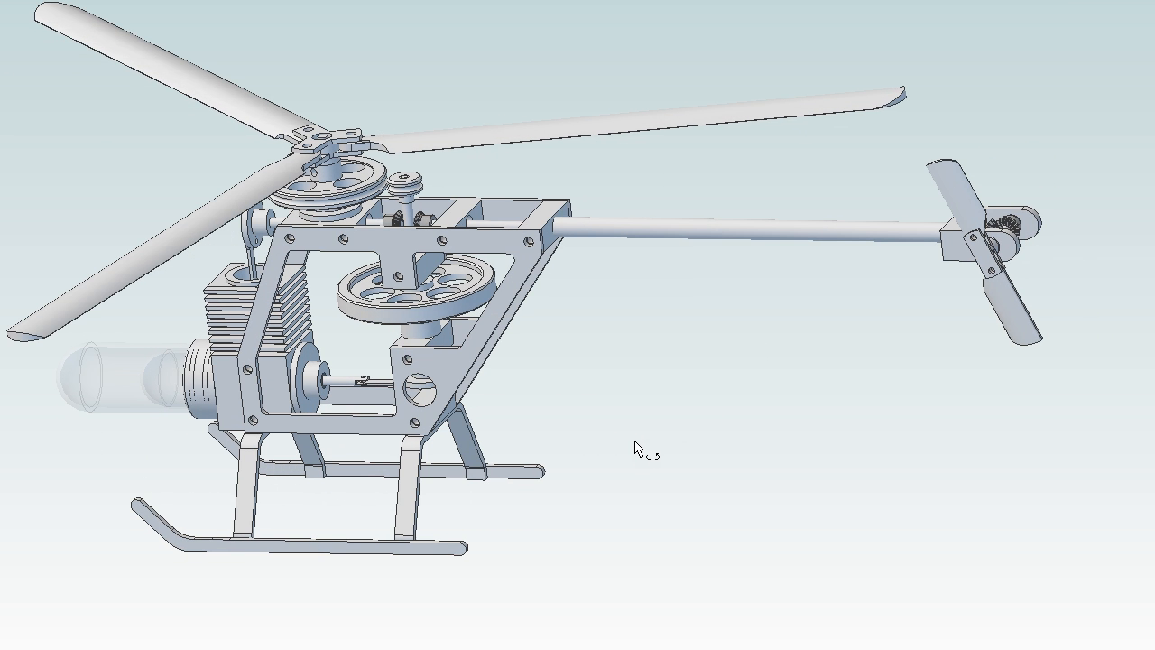
- Orbit up to a raised three-quarter view with the engine in front and tail boom behind
left_click_drag(636, 447, 712, 415)
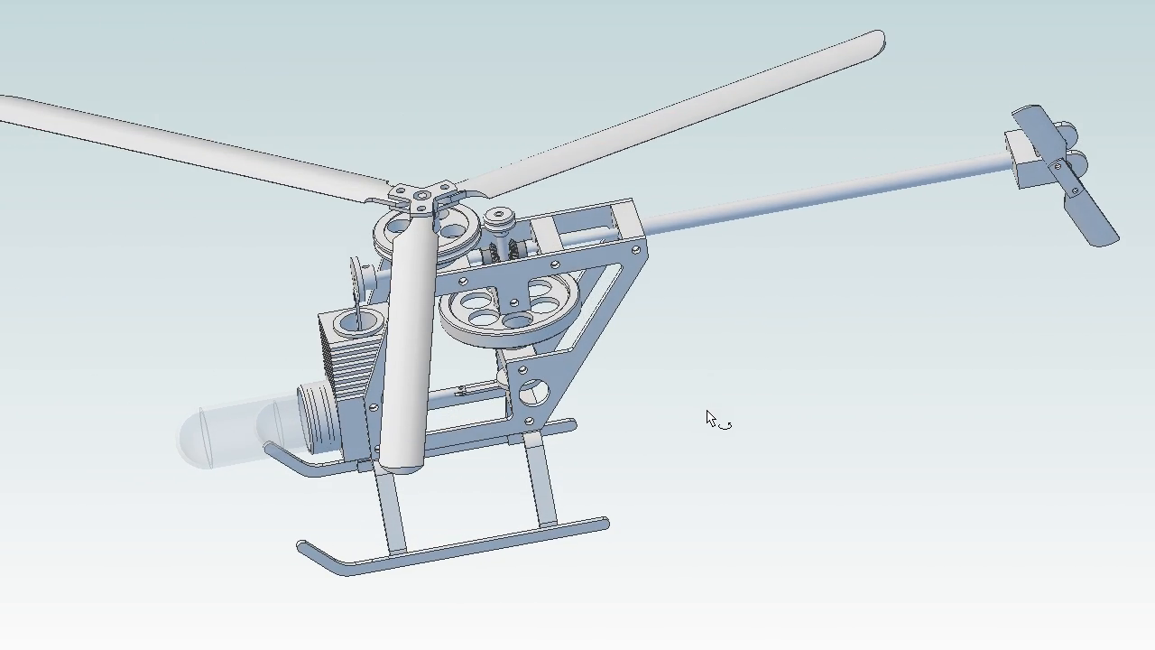
left_click_drag(712, 418, 717, 418)
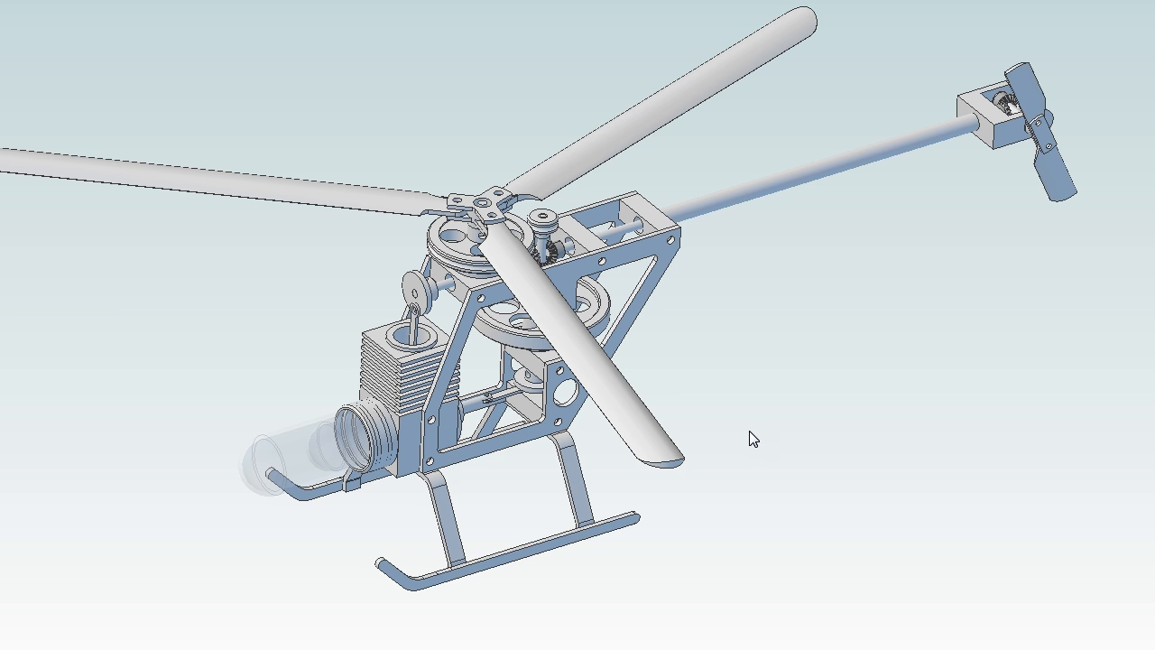
mouse_move(415, 383)
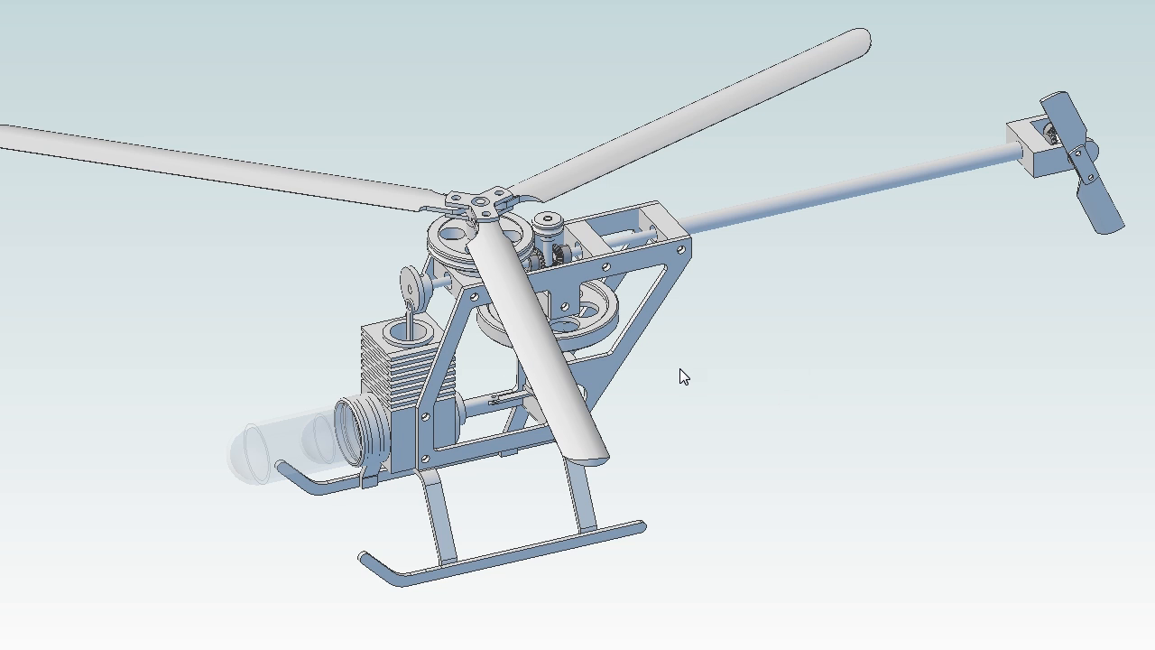
mouse_move(714, 390)
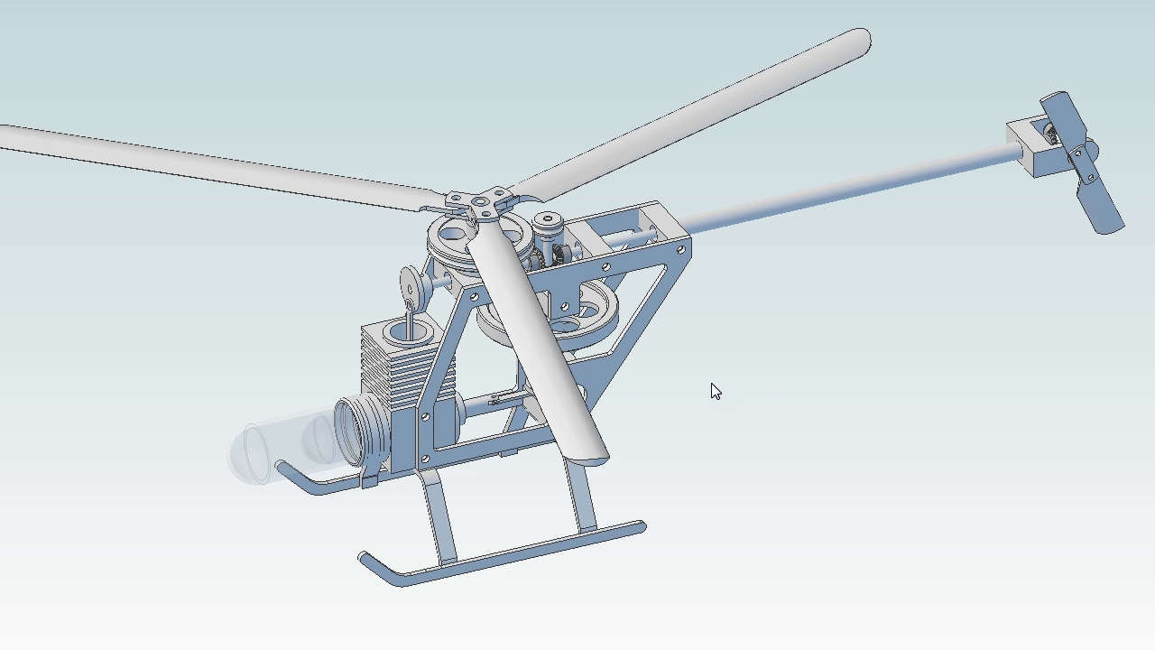
mouse_move(729, 440)
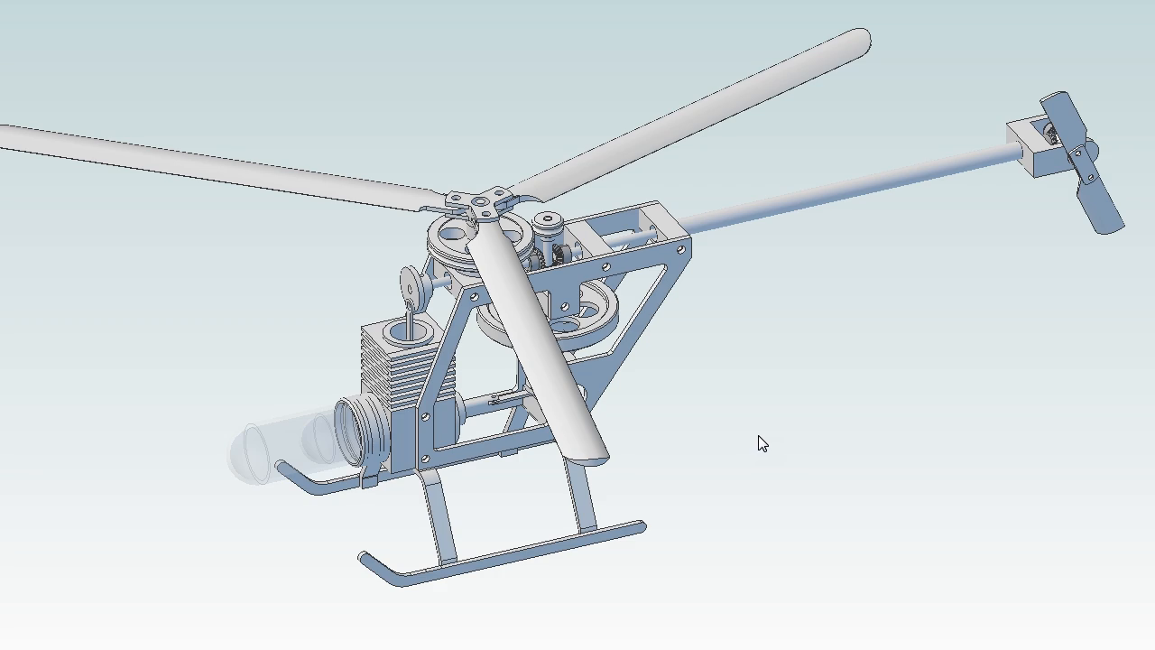
- Rotate the view slightly further around the helicopter to a new raised three-quarter angle
left_click_drag(762, 442, 766, 447)
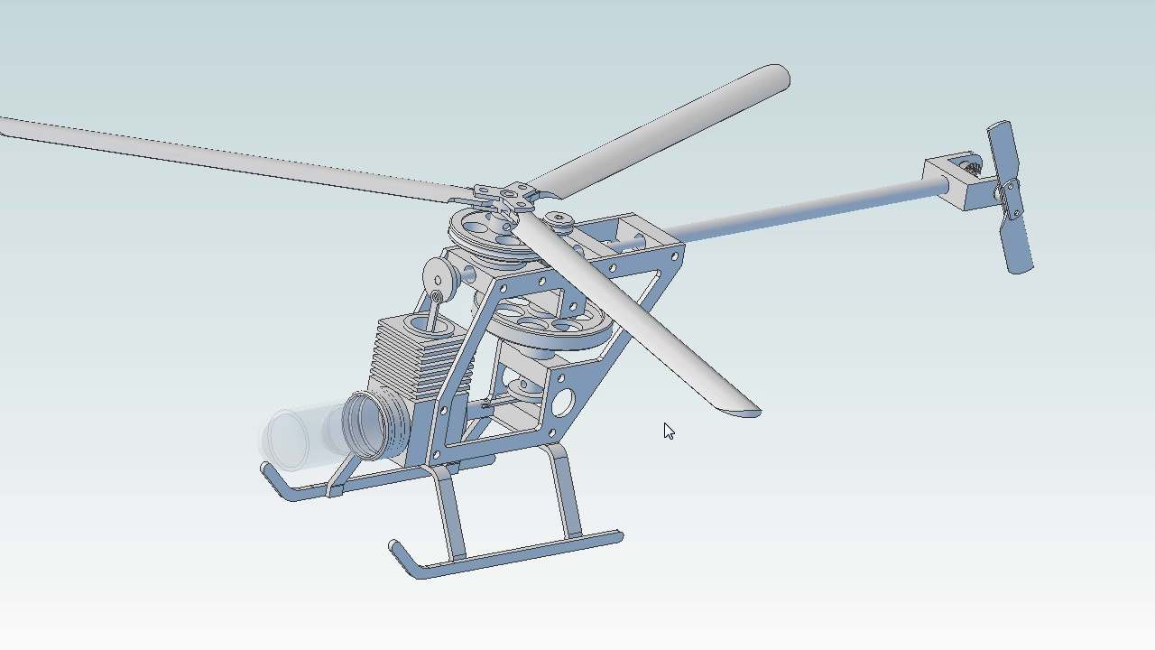
mouse_move(734, 450)
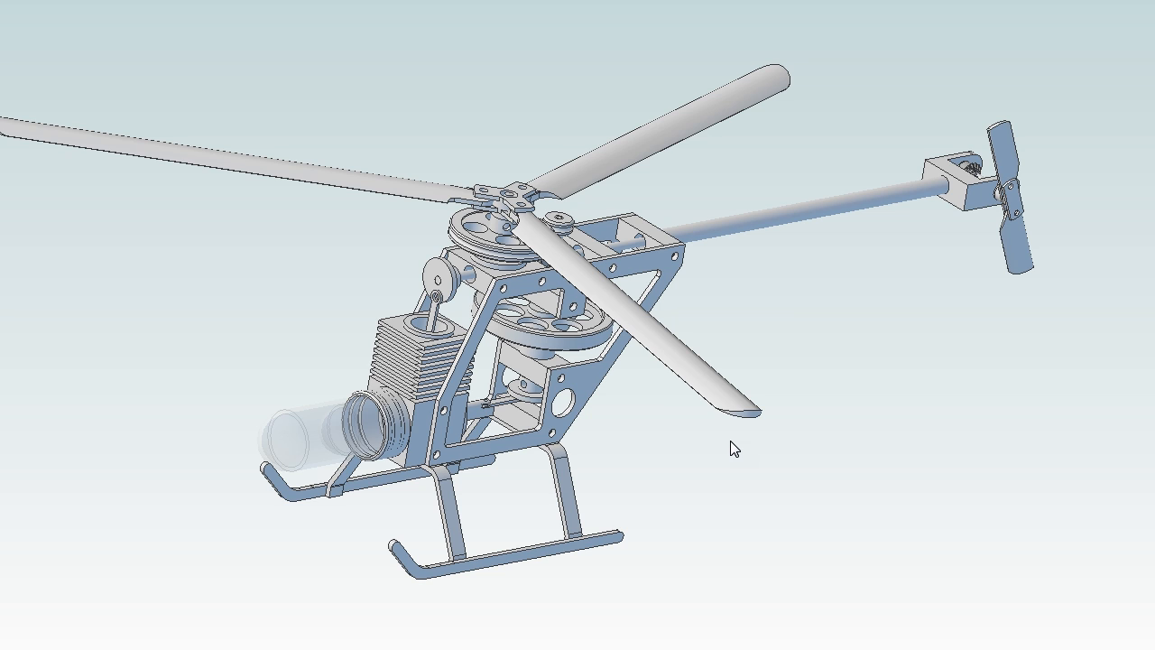